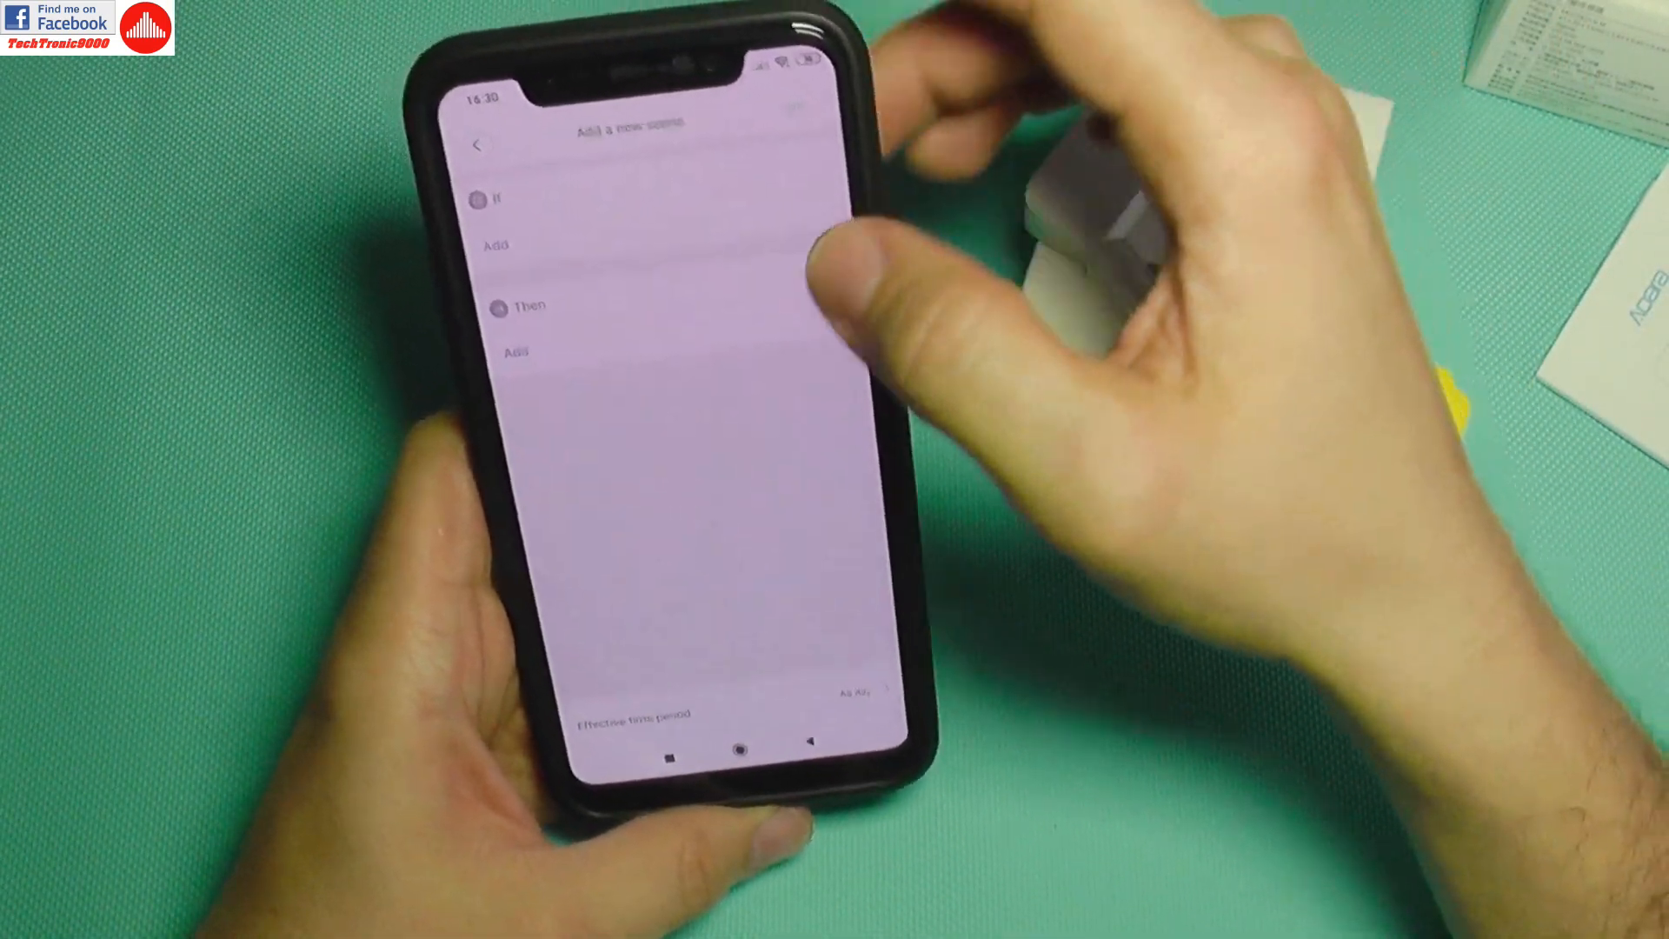
# Add an If trigger for the new scene using the Aqara door and window sensor.
pyautogui.click(495, 245)
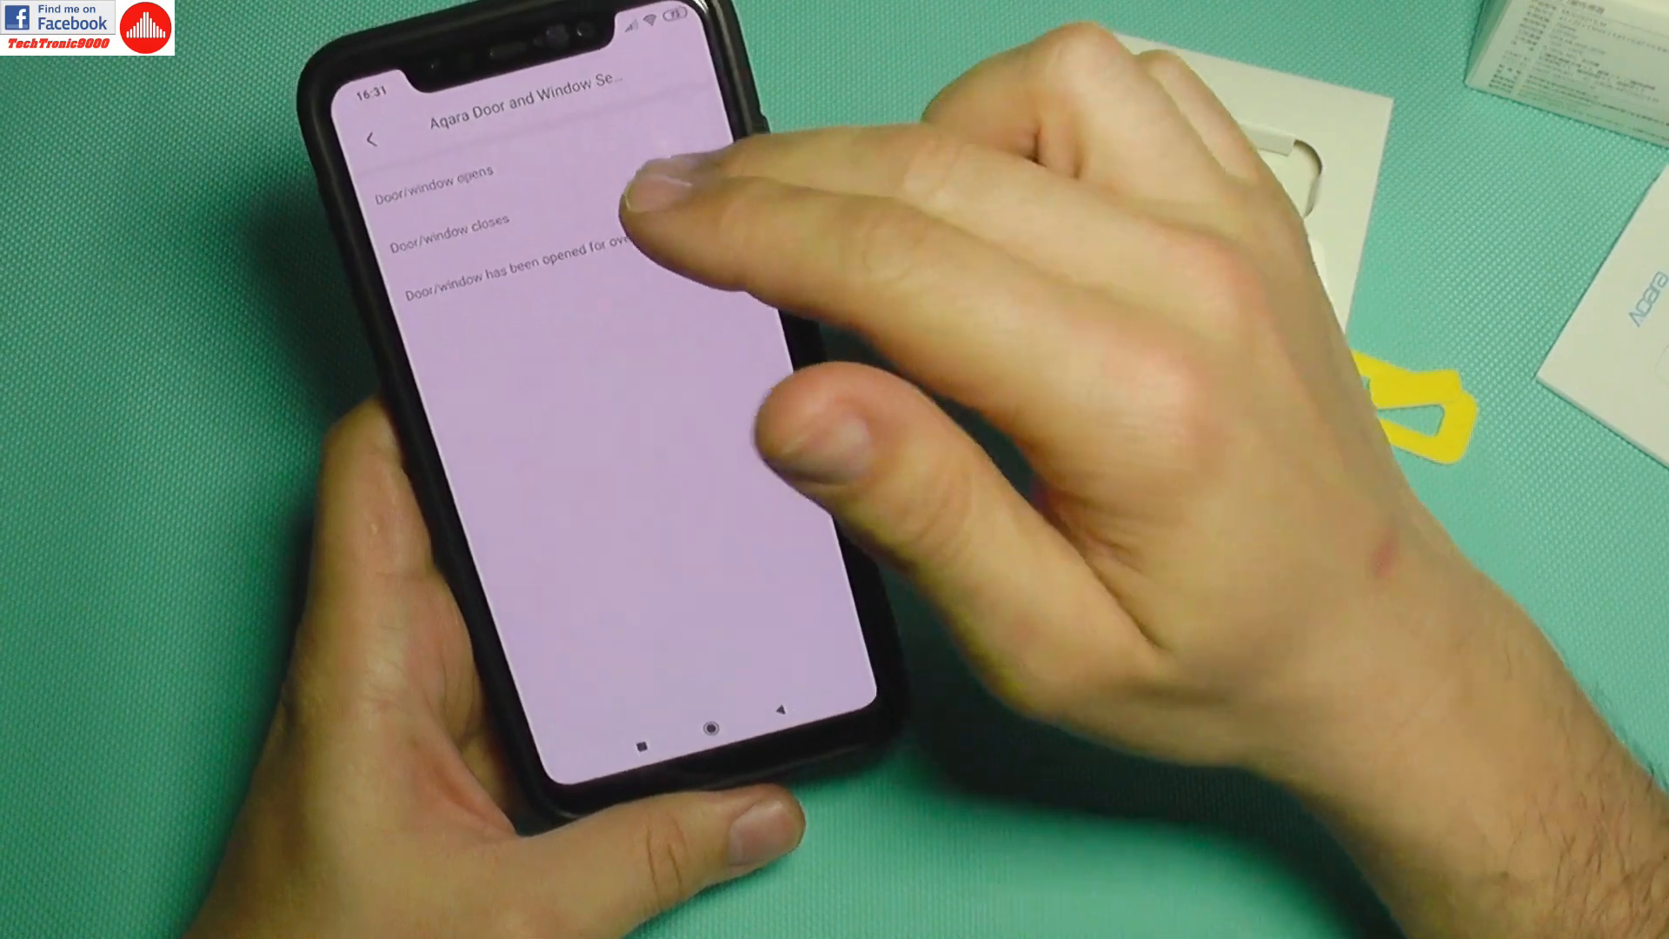
# Use the door/window event as the trigger and add a Delay action.
pyautogui.click(440, 219)
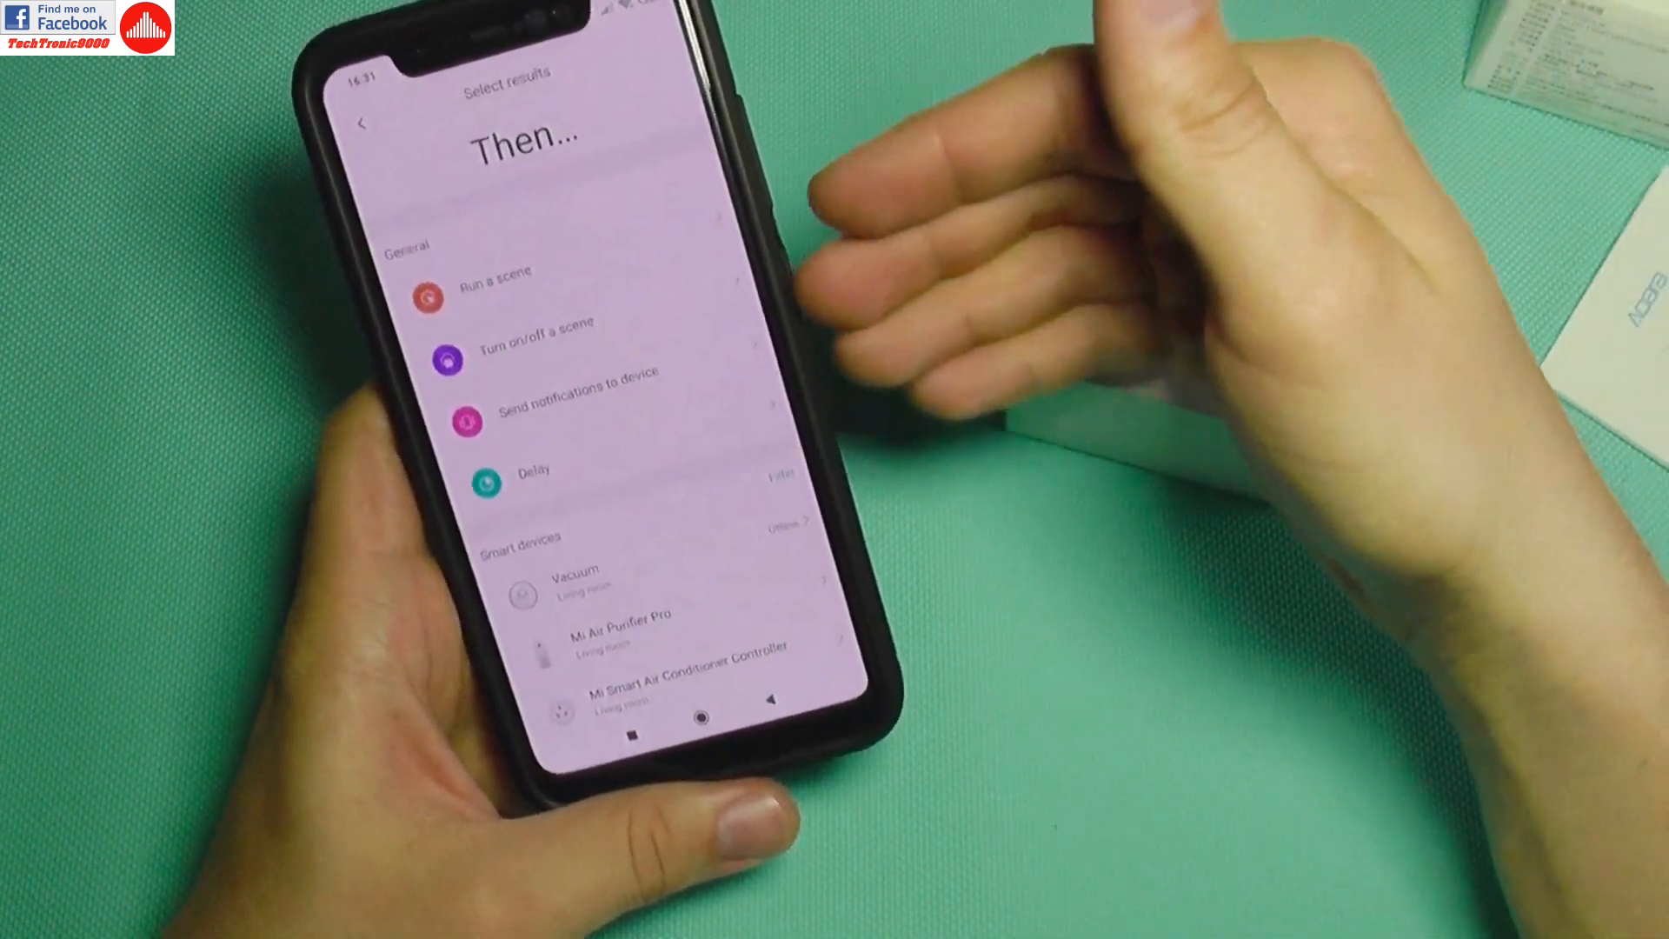
pyautogui.click(531, 484)
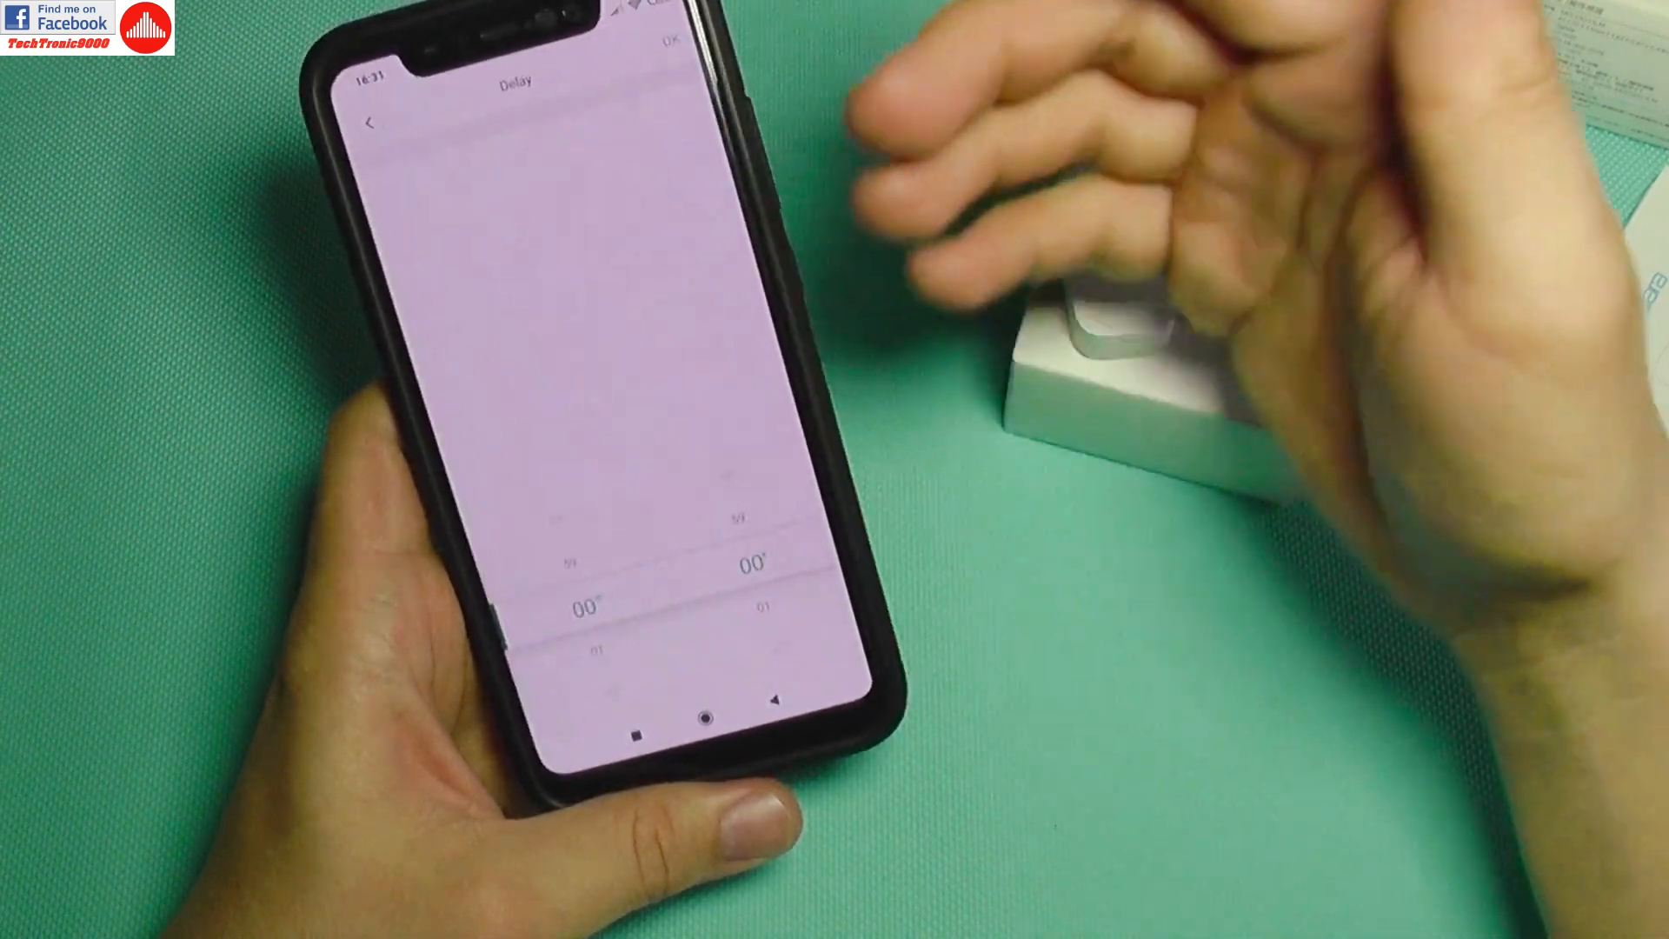